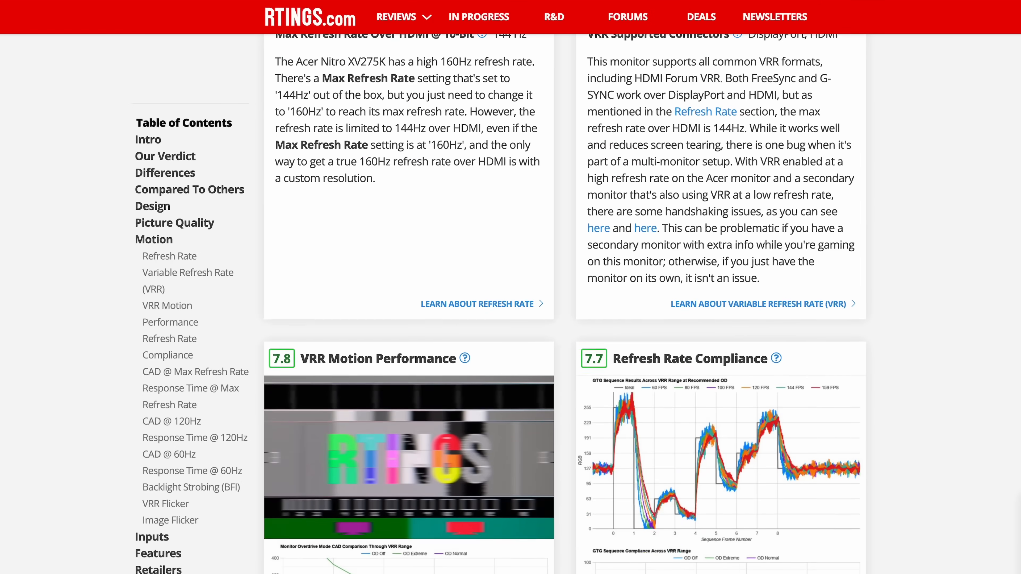
scroll("down", 3)
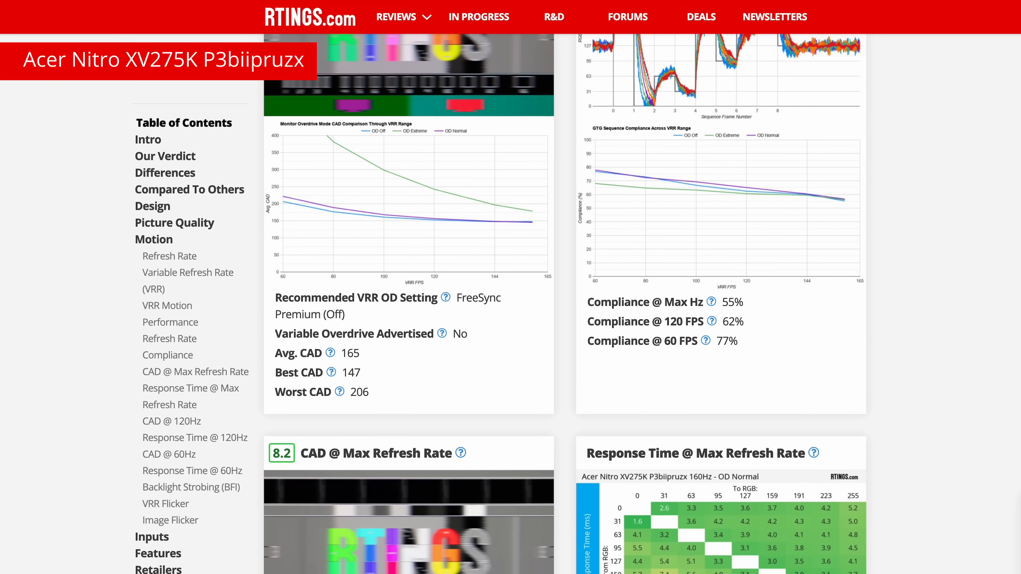